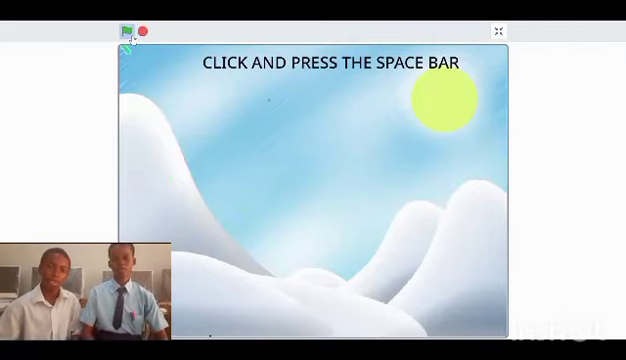
Start the Nigerian dishes quiz and answer the Yoruba and Hausa food questions until it ends.
left_click(124, 32)
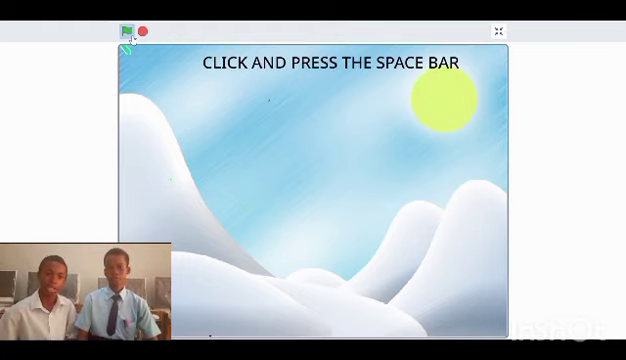
left_click(128, 30)
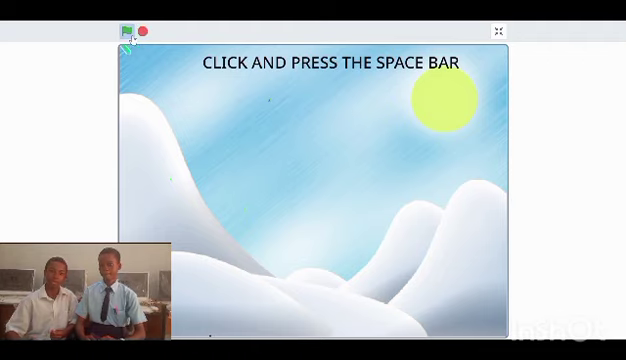
left_click(124, 28)
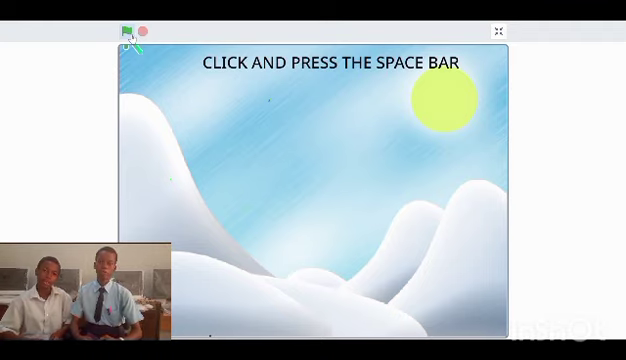
left_click(128, 30)
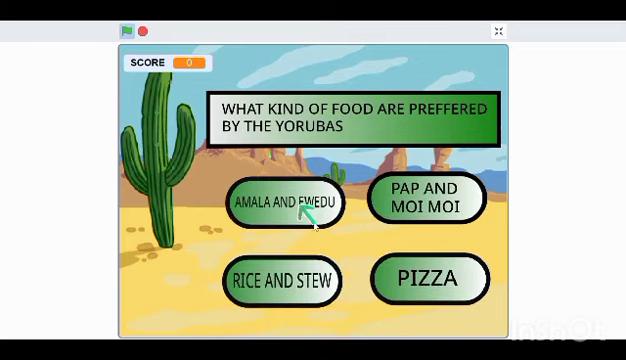
left_click(292, 200)
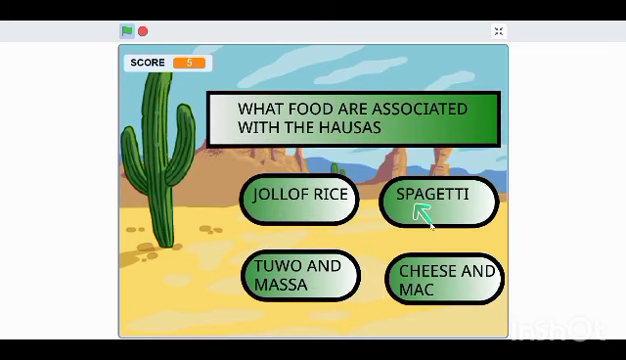
left_click(124, 30)
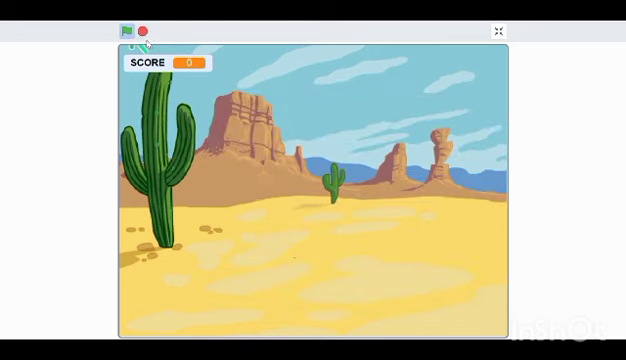
Return to the CATCH title screen and launch the catch game with zeroed counters.
left_click(128, 32)
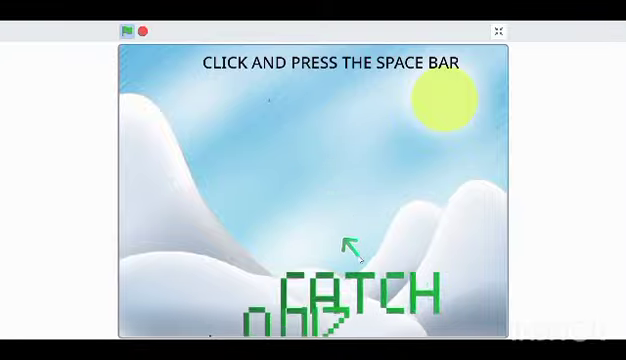
left_click(128, 30)
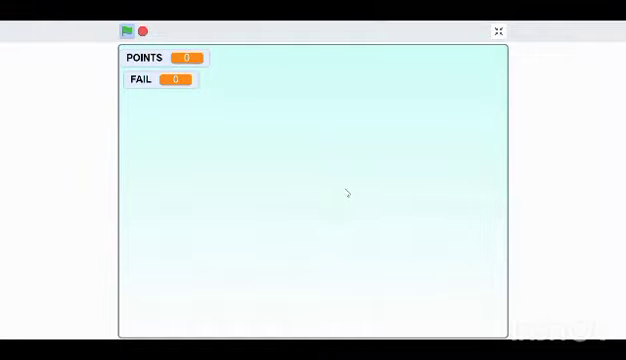